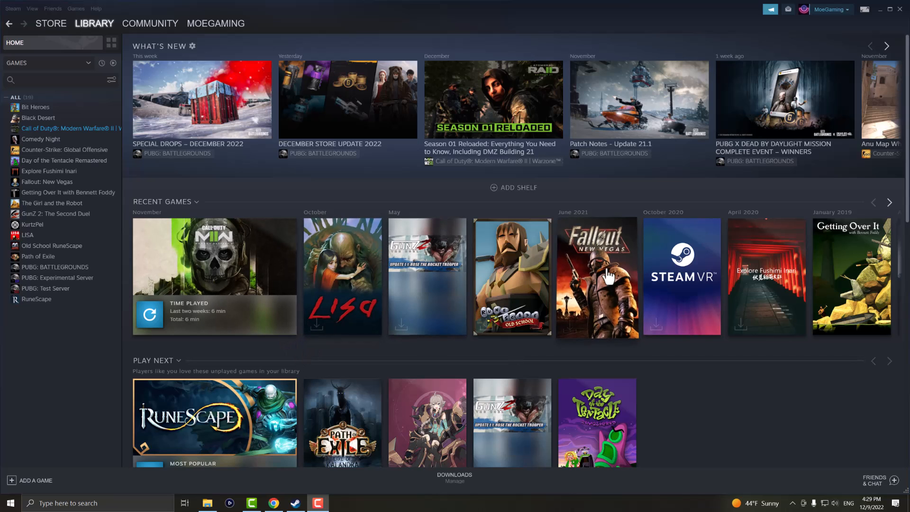
Search Windows for 'network' and bring up the Network Connections list.
click(880, 9)
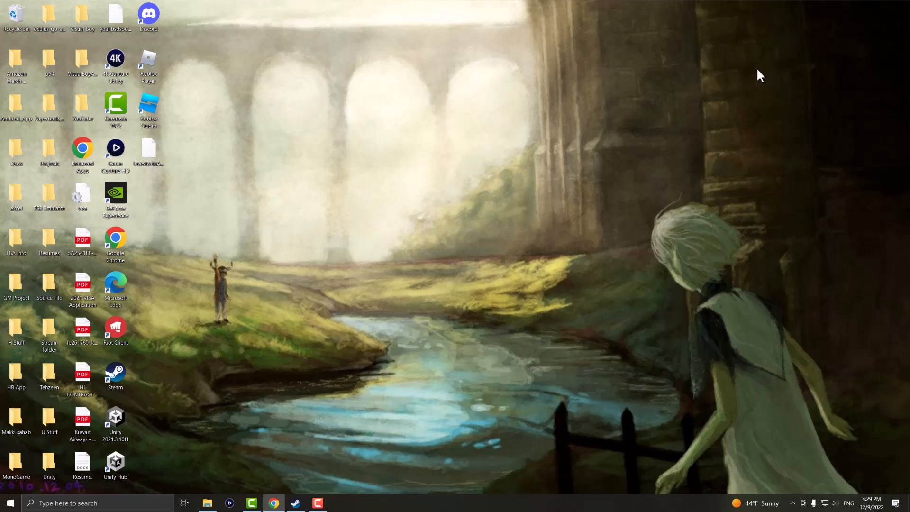
mouse_move(193, 475)
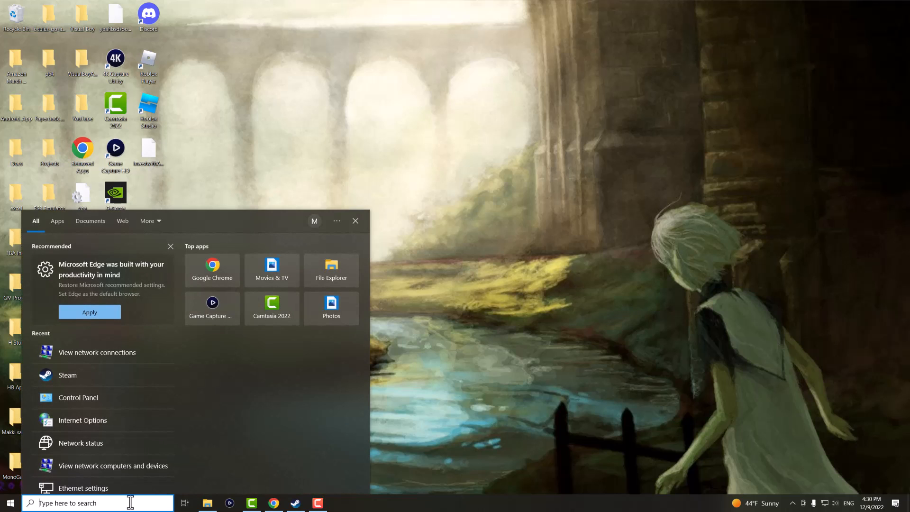
text(network)
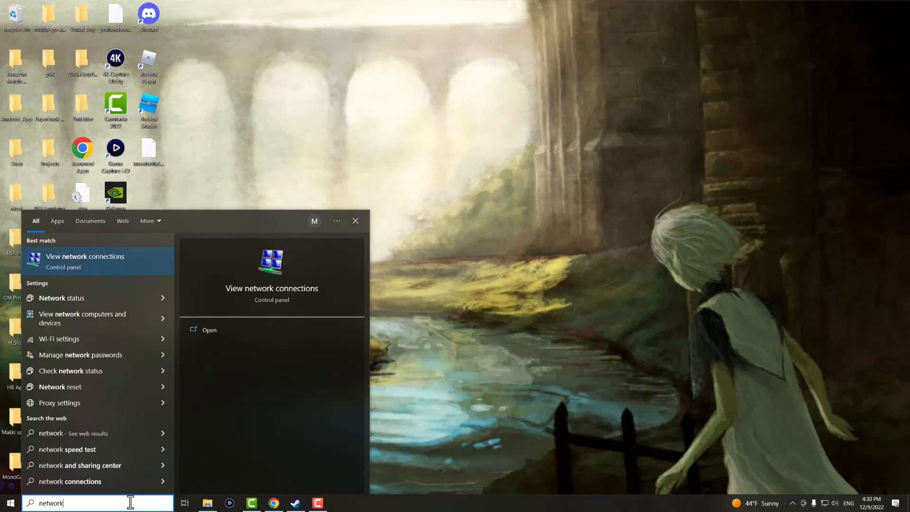
click(84, 260)
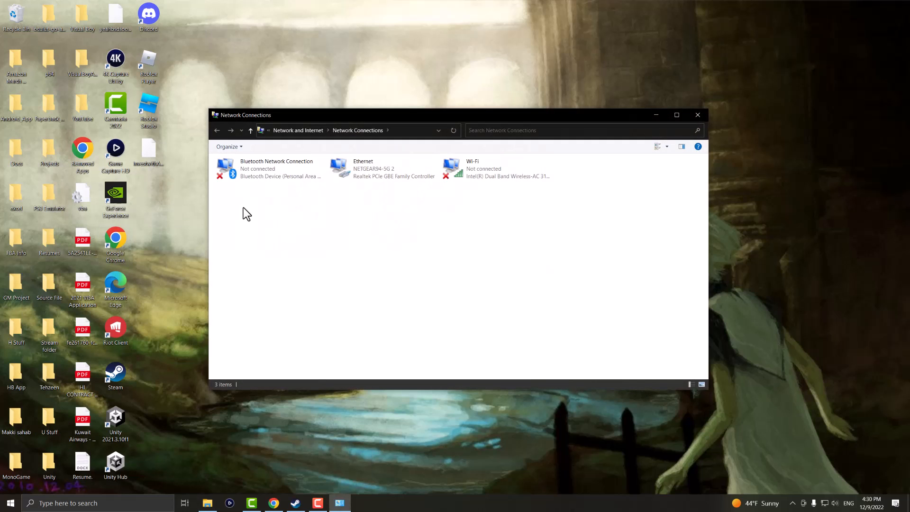
mouse_move(307, 198)
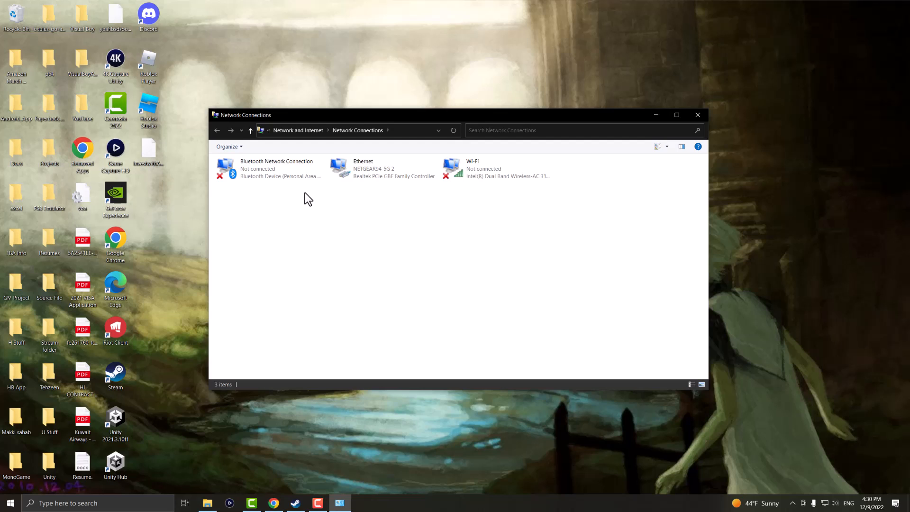
mouse_move(344, 204)
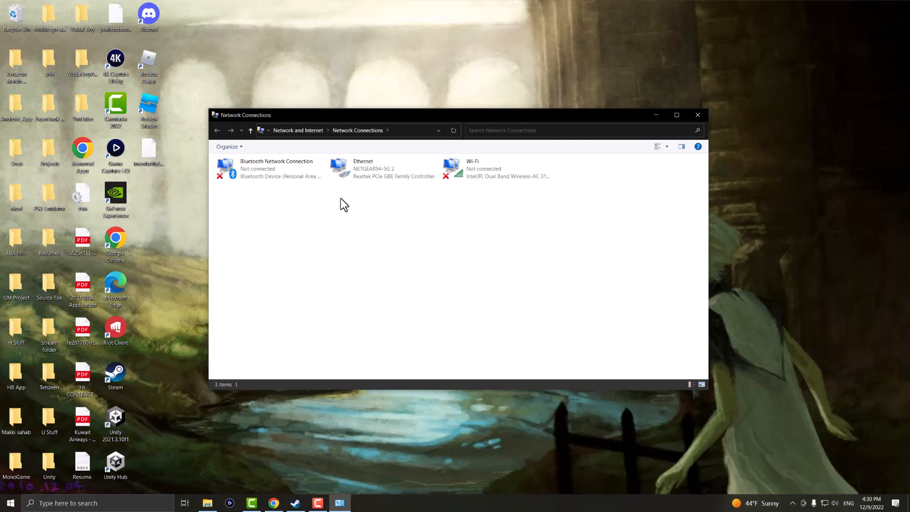
mouse_move(398, 174)
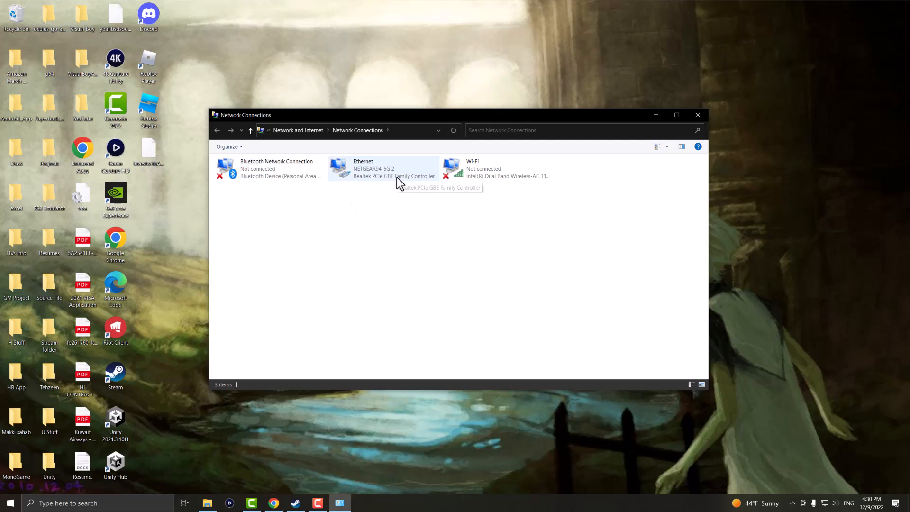
Bring up the context menu for the Ethernet adapter.
right_click(382, 169)
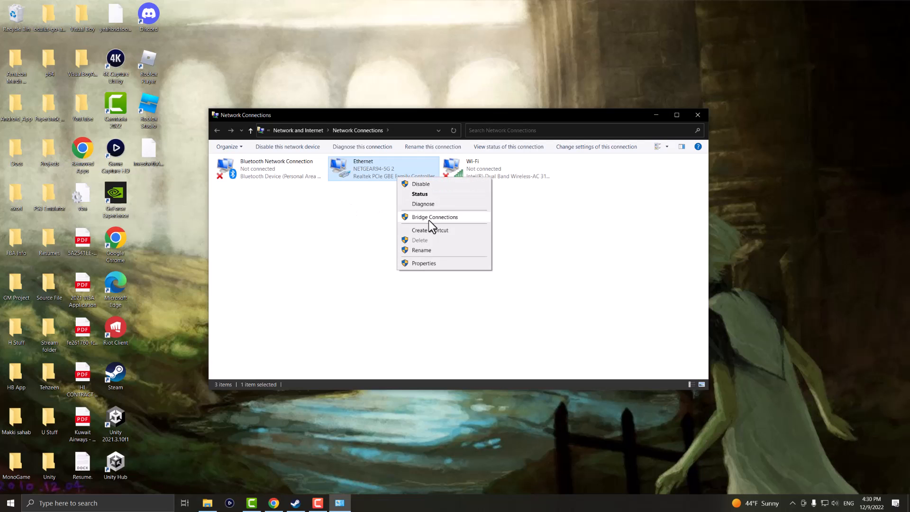
In Ethernet Properties, select Internet Protocol Version 6 (TCP/IPv6) and show its settings.
click(422, 263)
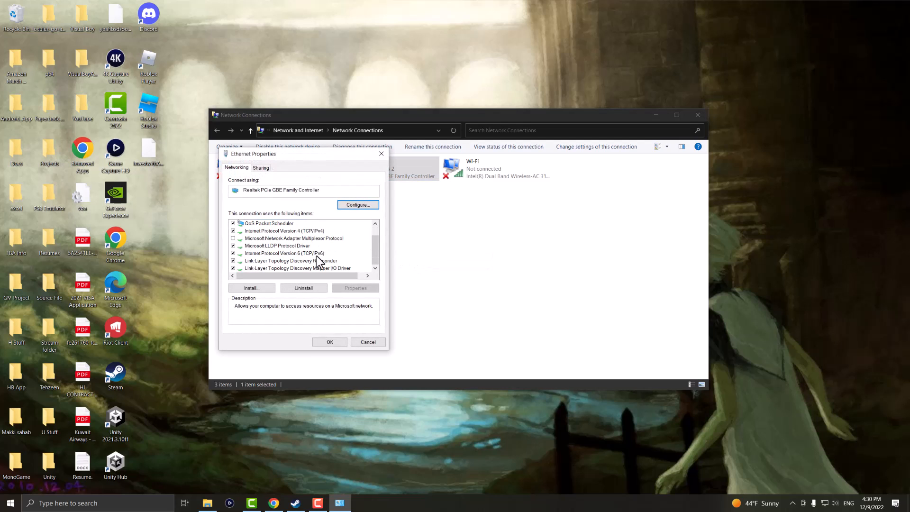
click(284, 230)
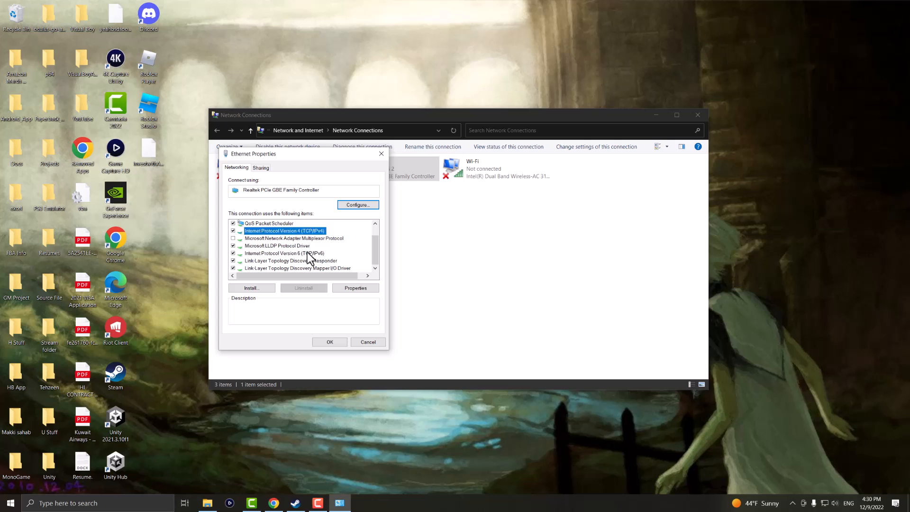
click(285, 253)
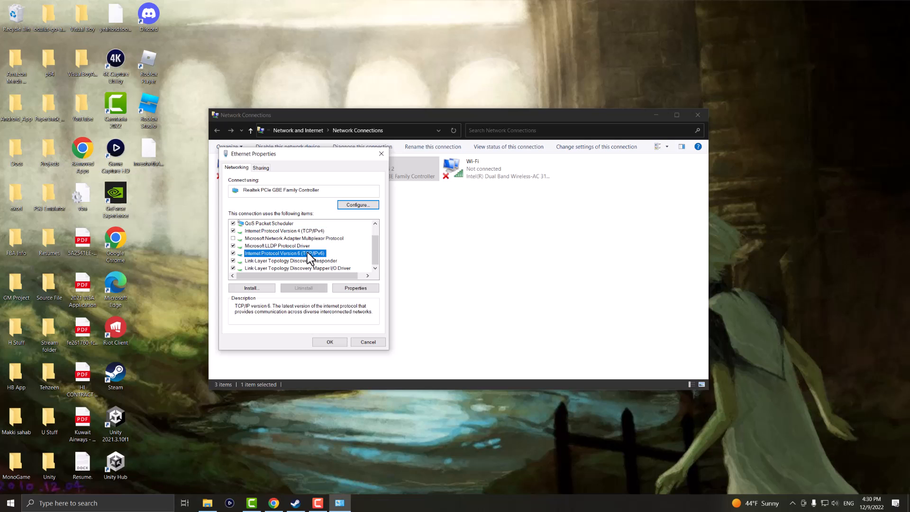
mouse_move(307, 262)
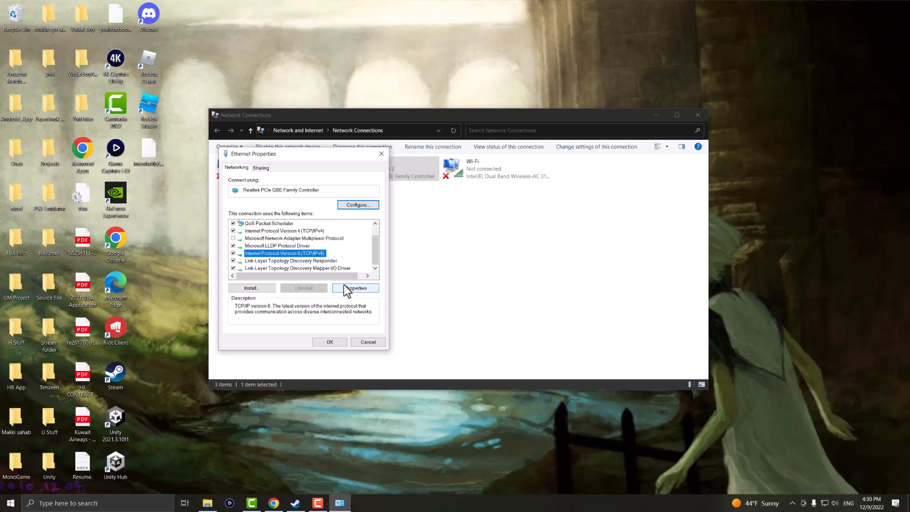
click(354, 288)
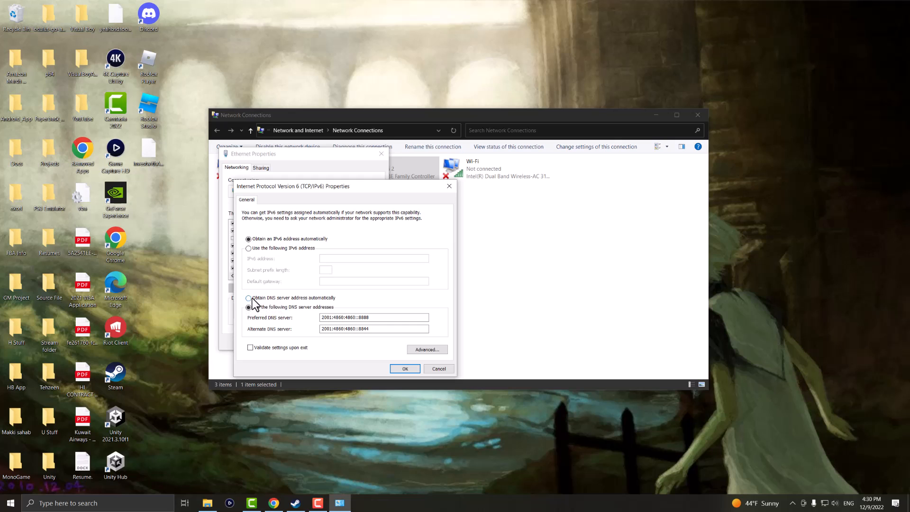
Use DNS servers 2001:4860:4860::8888 and 2001:4860:4860::8844 for IPv6 and save.
click(249, 307)
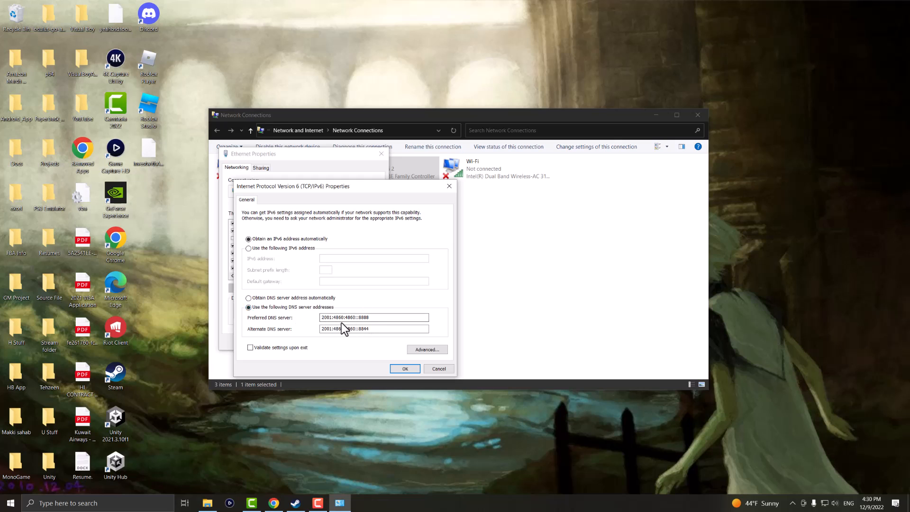
click(373, 316)
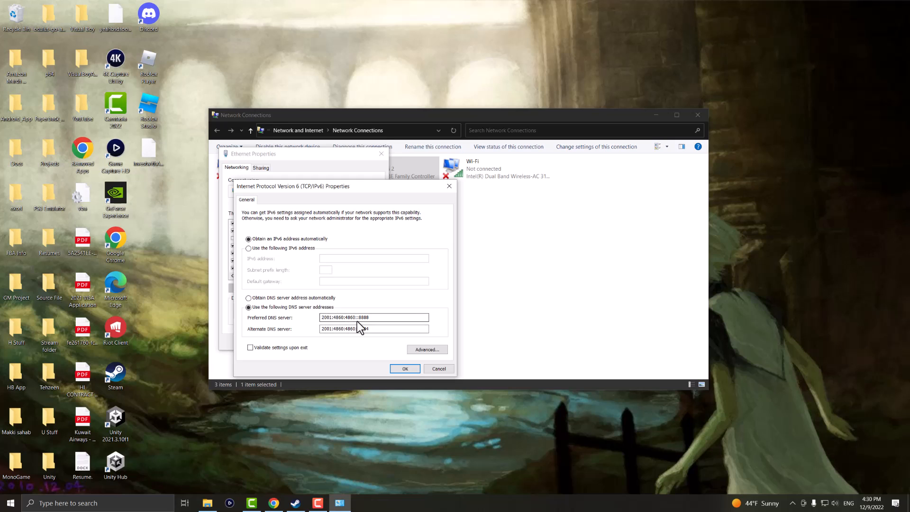
click(373, 329)
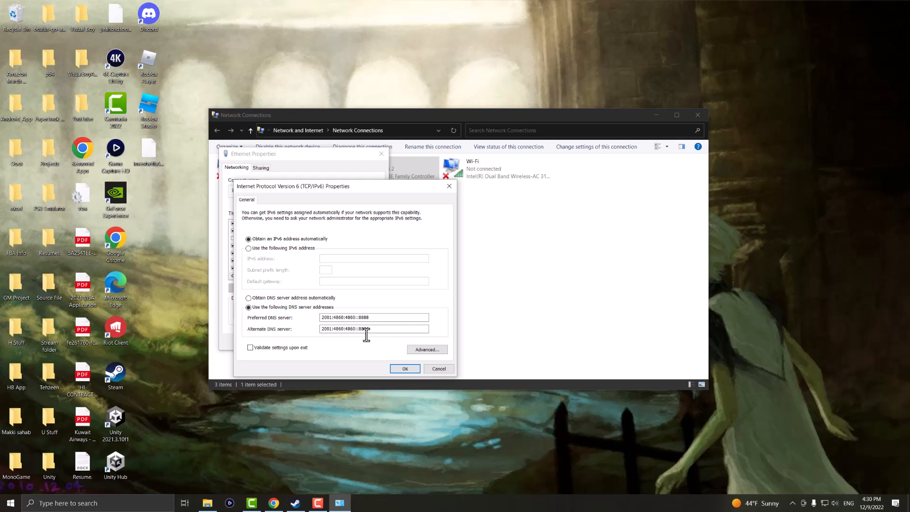
click(405, 368)
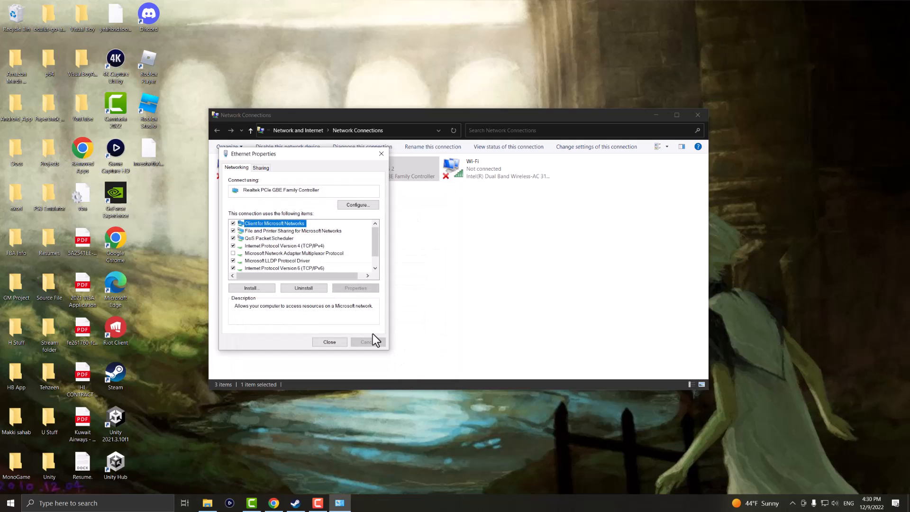
Select Internet Protocol Version 4 (TCP/IPv4) and show its settings.
click(284, 246)
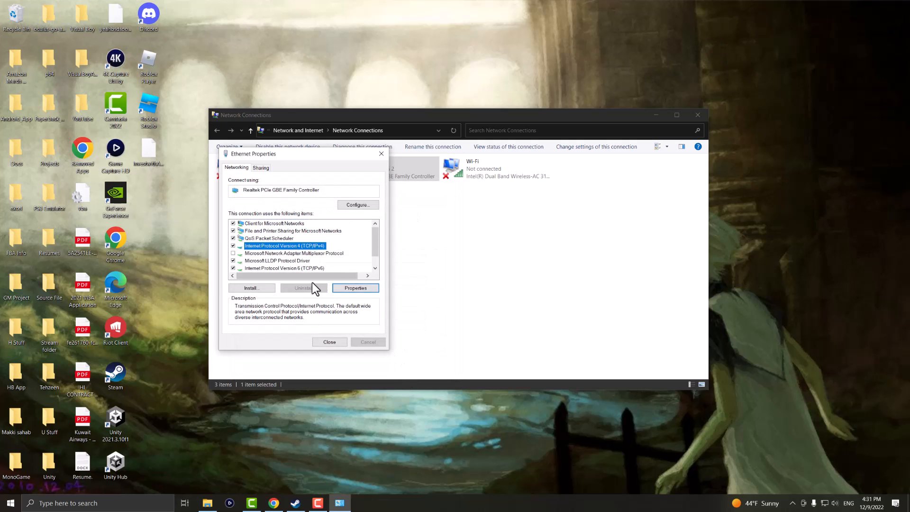
click(353, 288)
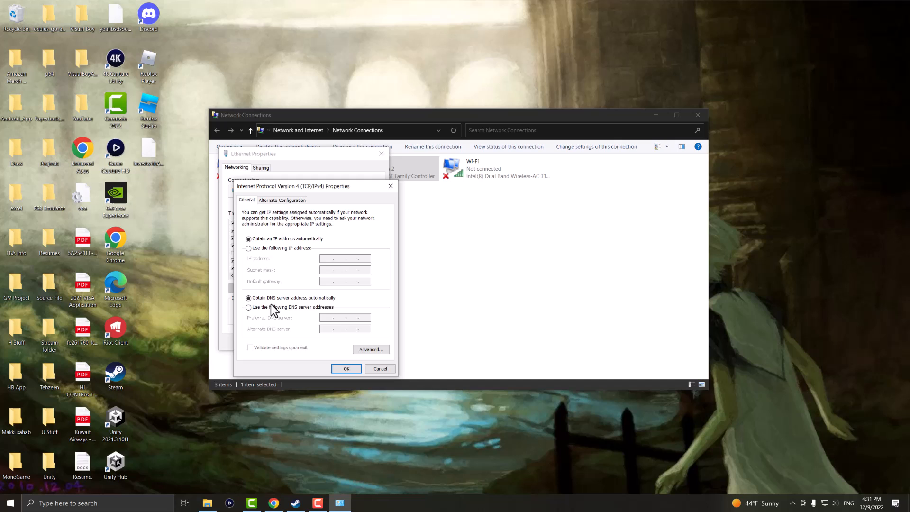
Use DNS servers 8.8.8.8 and 8.8.4.4 for IPv4 and save.
click(249, 307)
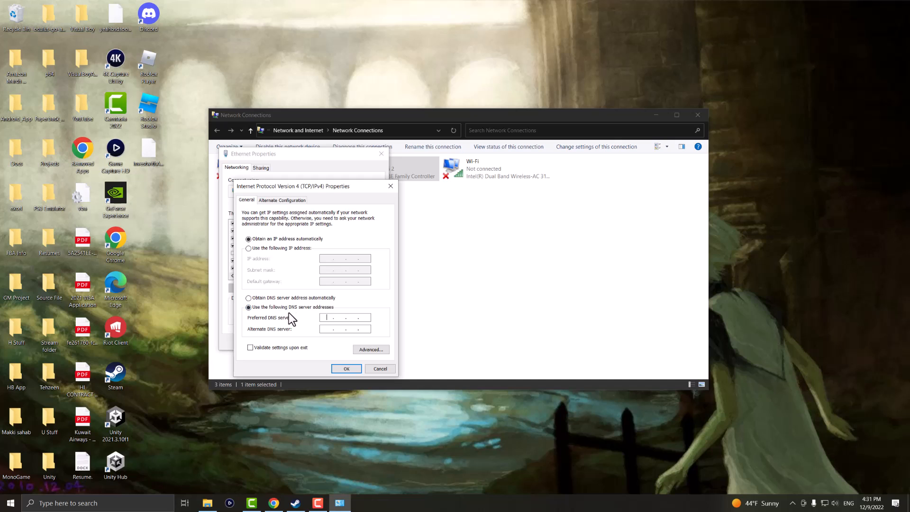
text(8.8.8.8)
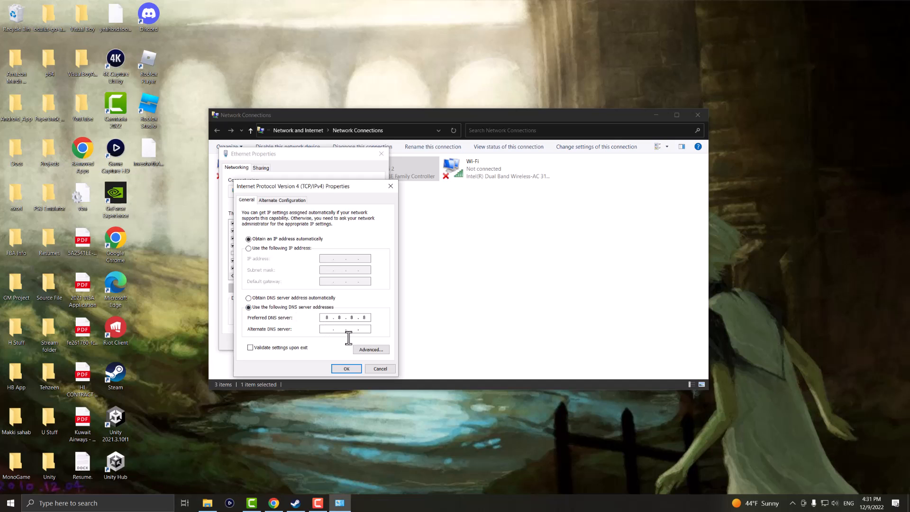
text(8.8.4.)
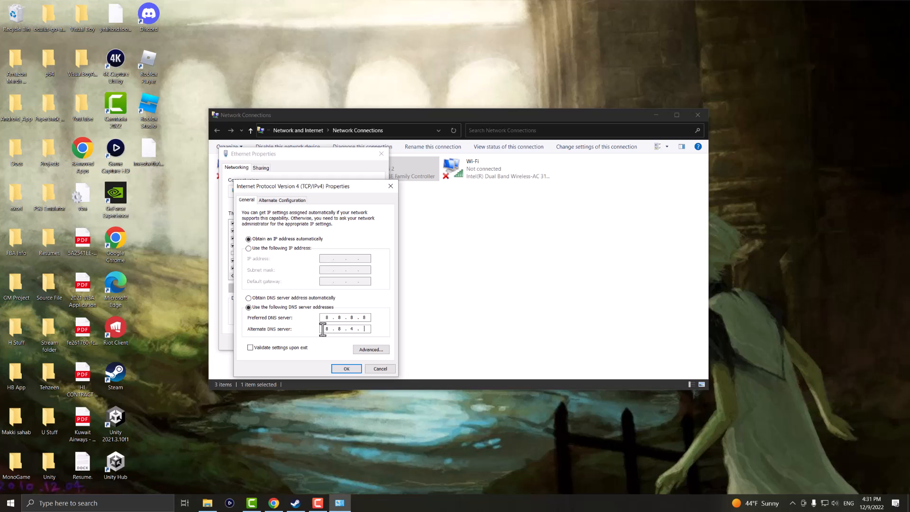
text(4)
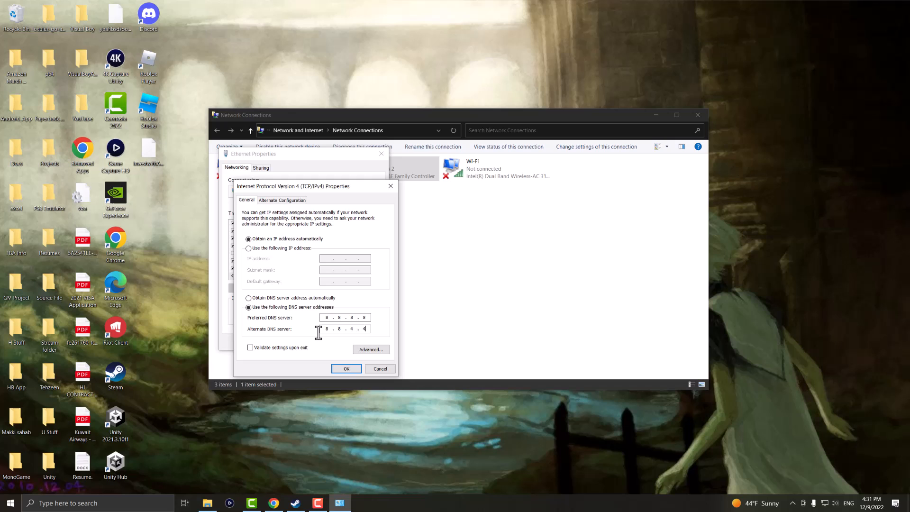
click(345, 369)
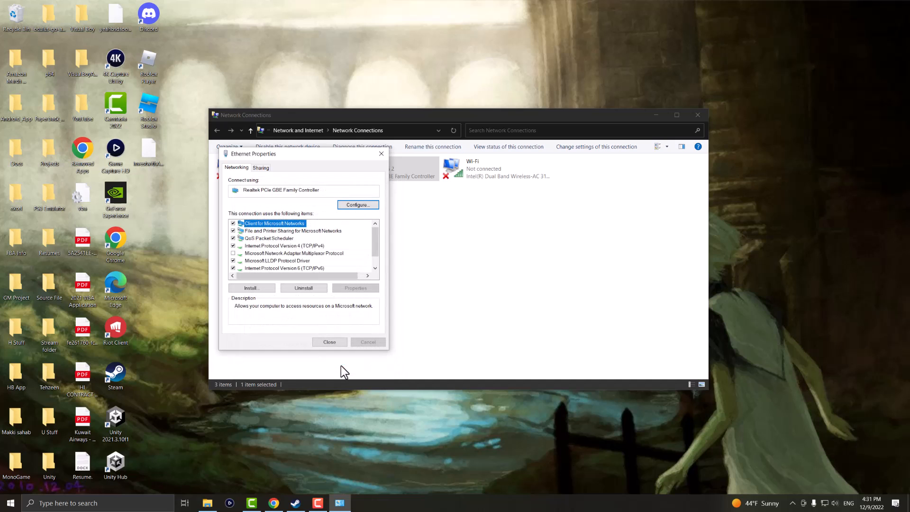
mouse_move(329, 341)
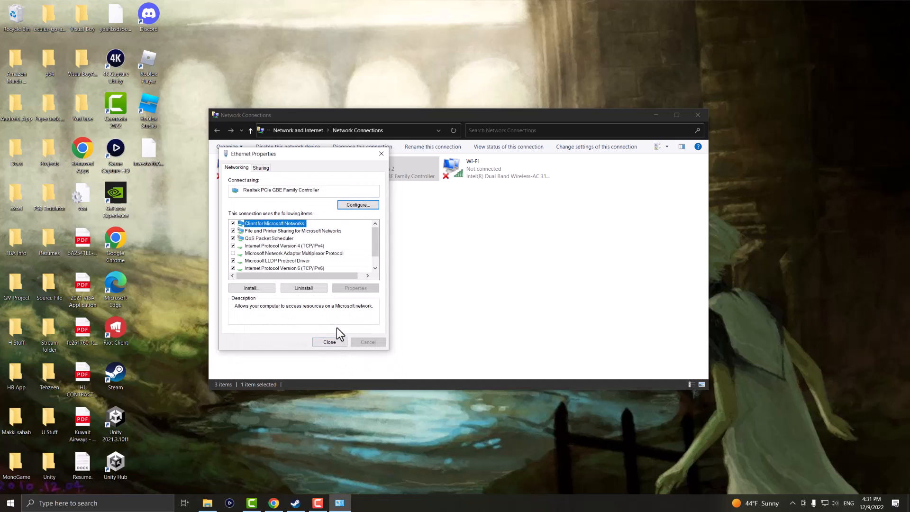